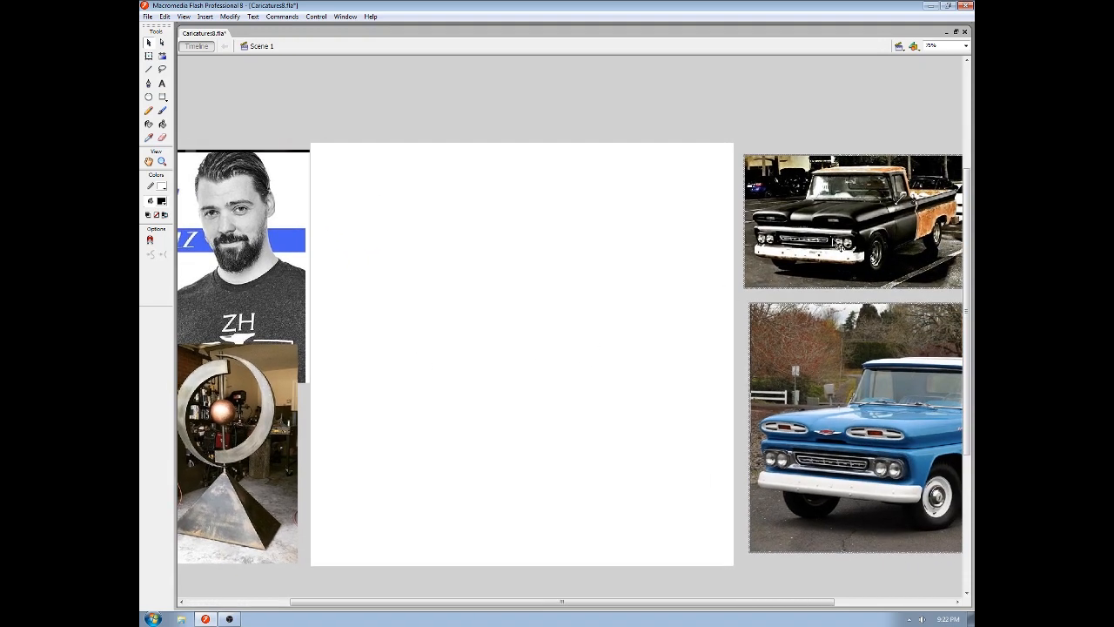
{"action": "mouse_move", "coordinate": [816, 421]}
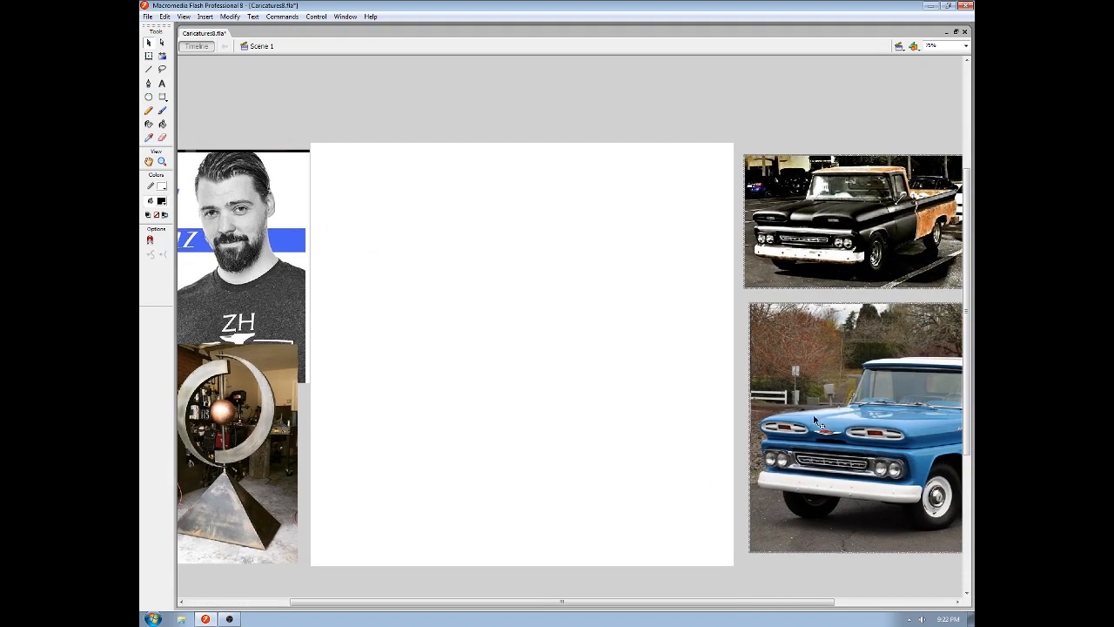
{"action": "mouse_move", "coordinate": [867, 439]}
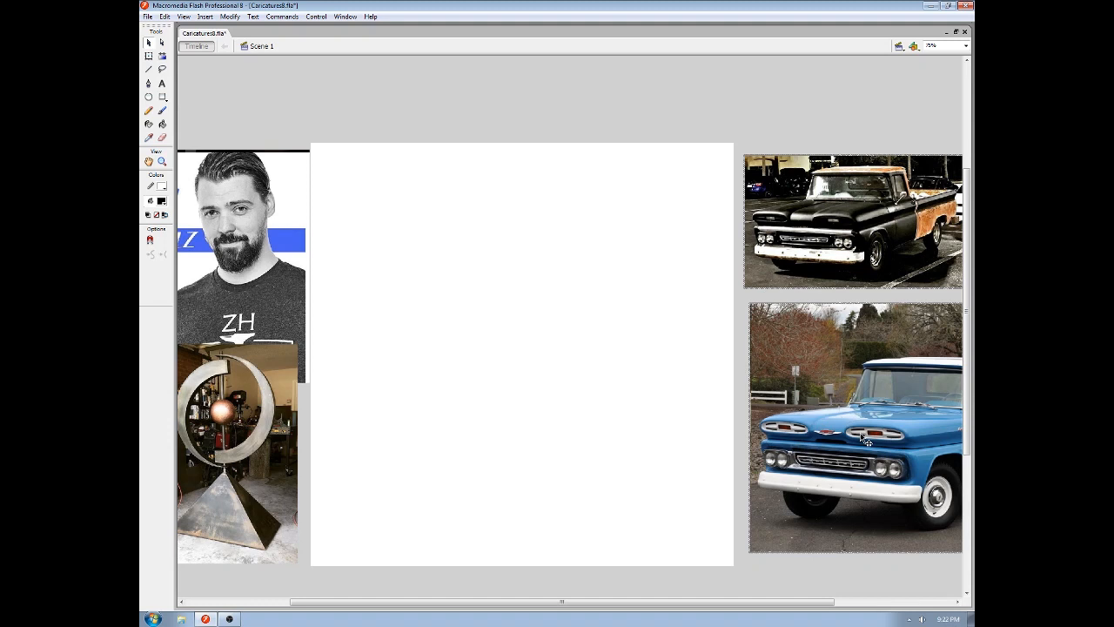
{"action": "mouse_move", "coordinate": [854, 263]}
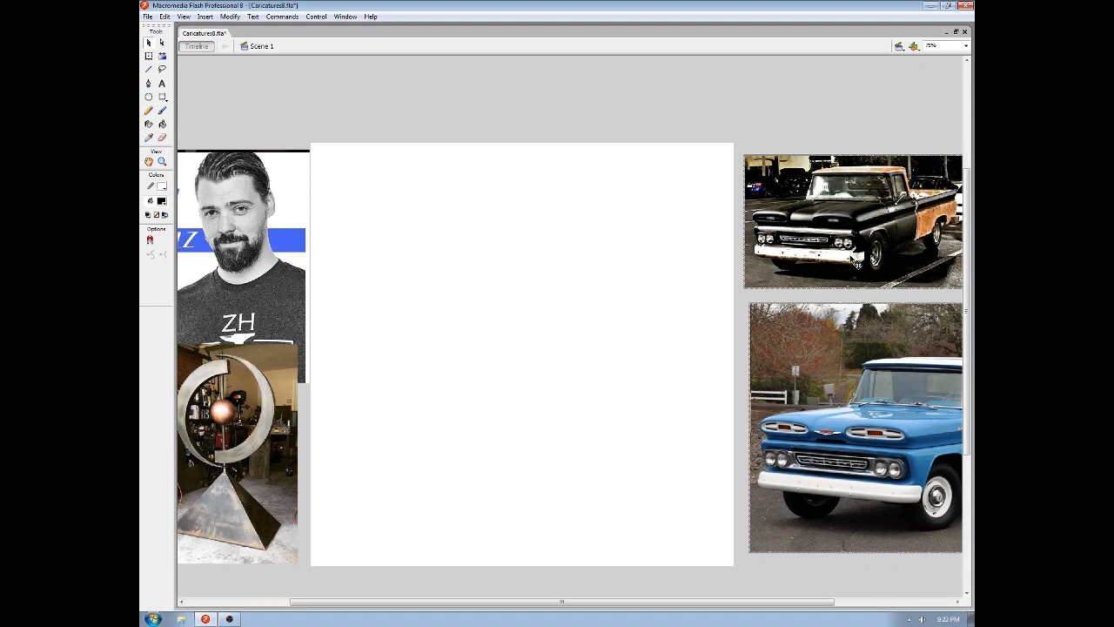
{"action": "mouse_move", "coordinate": [503, 424]}
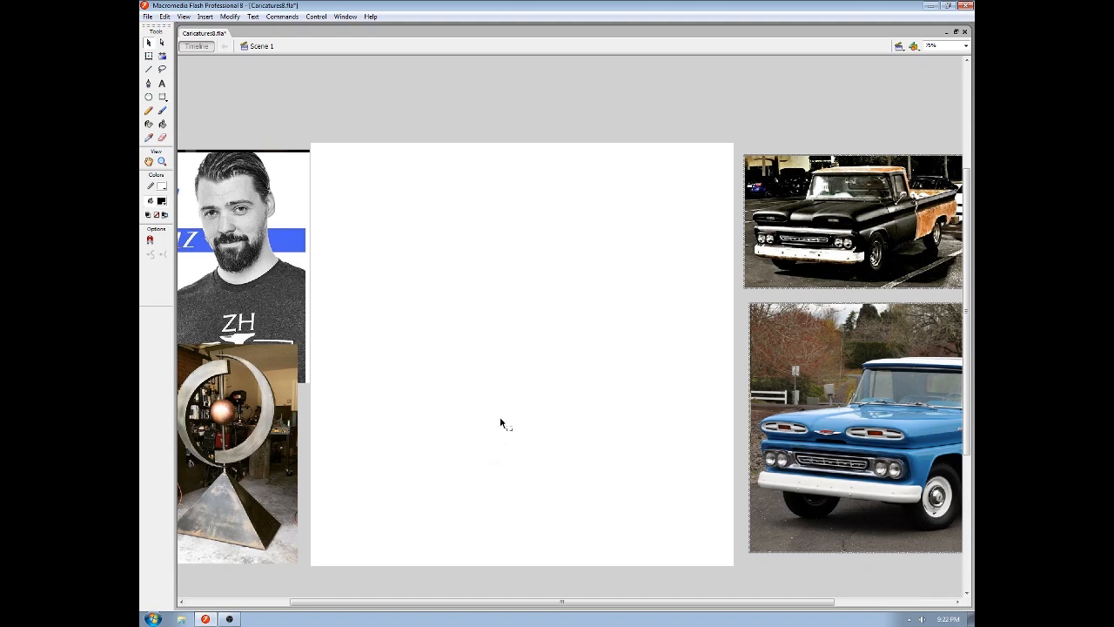